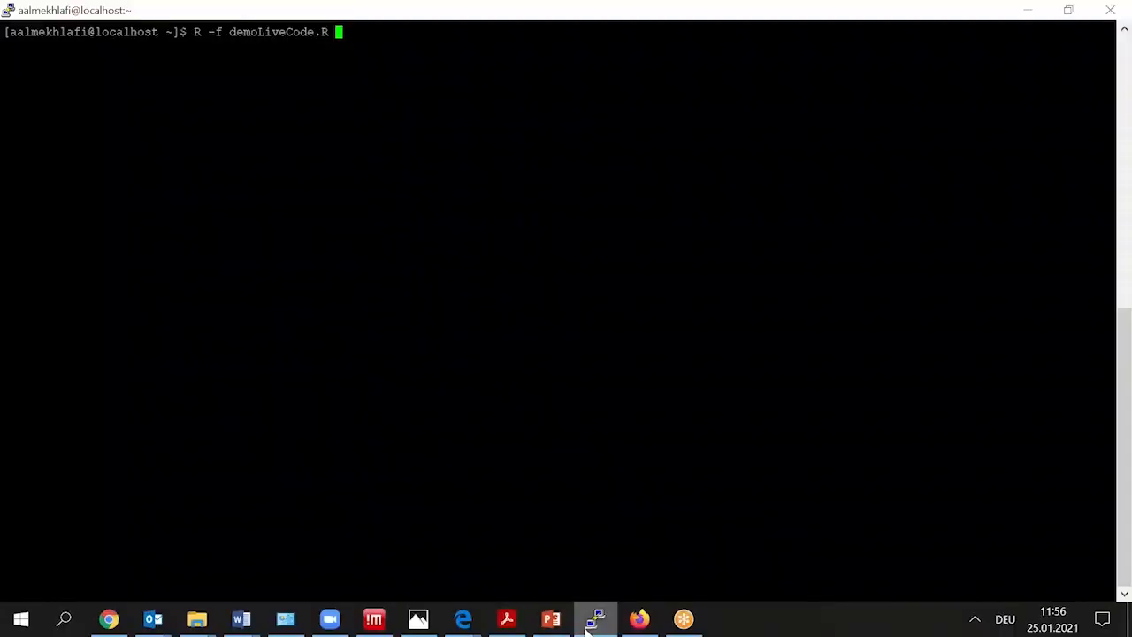
# Execute 'R -f demoLiveCode.R' and let the benchmark finish (~5.4 s and 5.6 s elapsed)
pyautogui.press('Return')
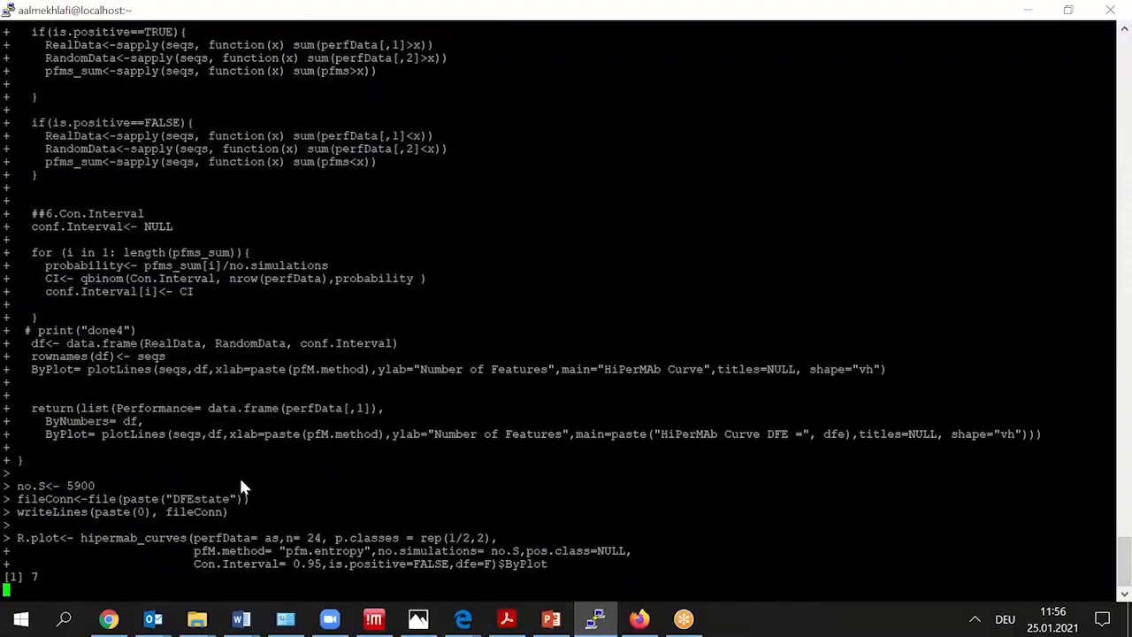
pyautogui.moveTo(506, 509)
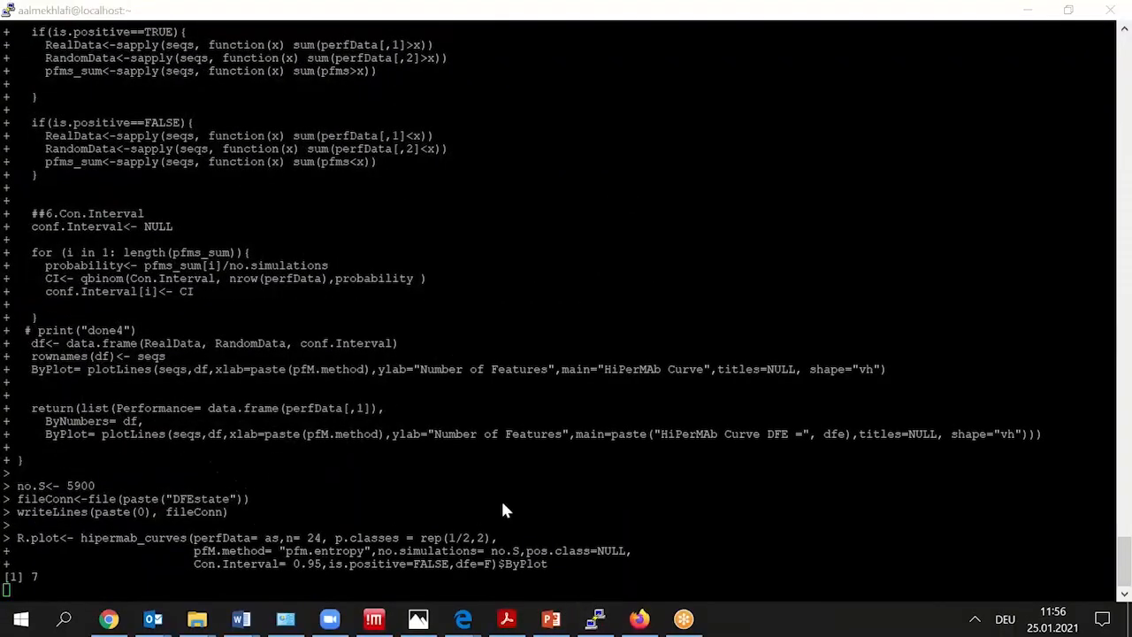
pyautogui.moveTo(1075, 506)
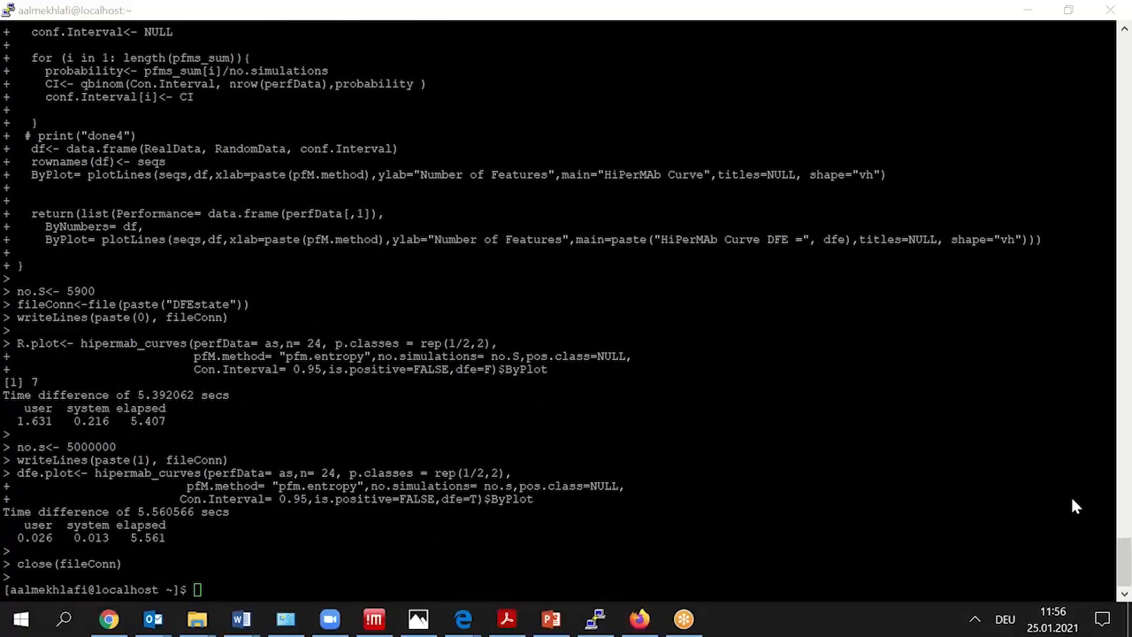
pyautogui.moveTo(916, 494)
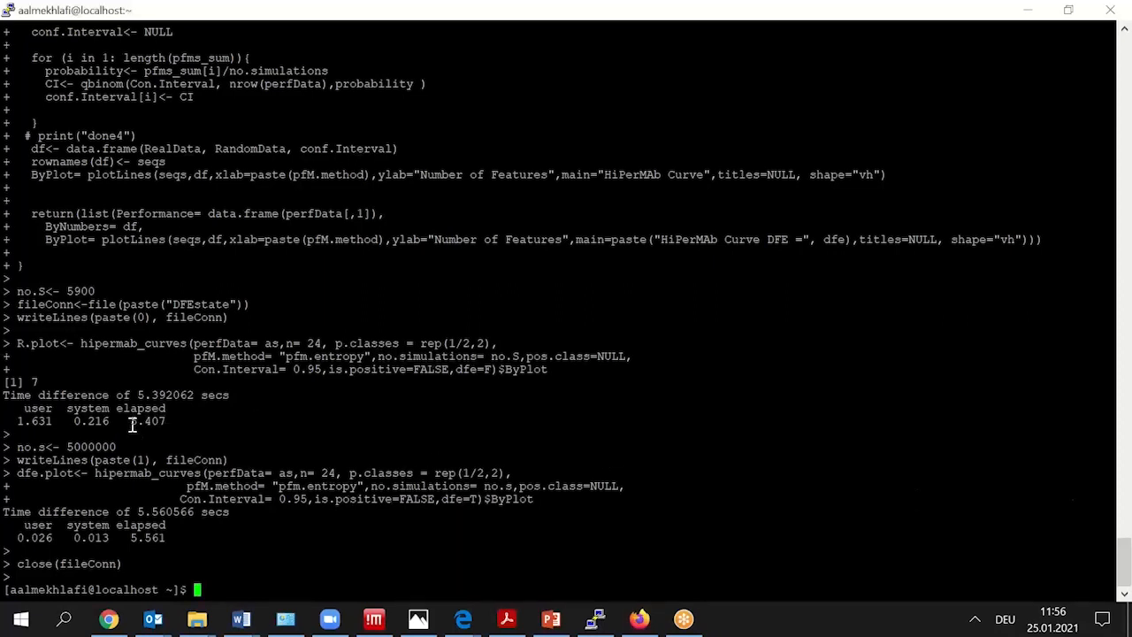
pyautogui.doubleClick(145, 421)
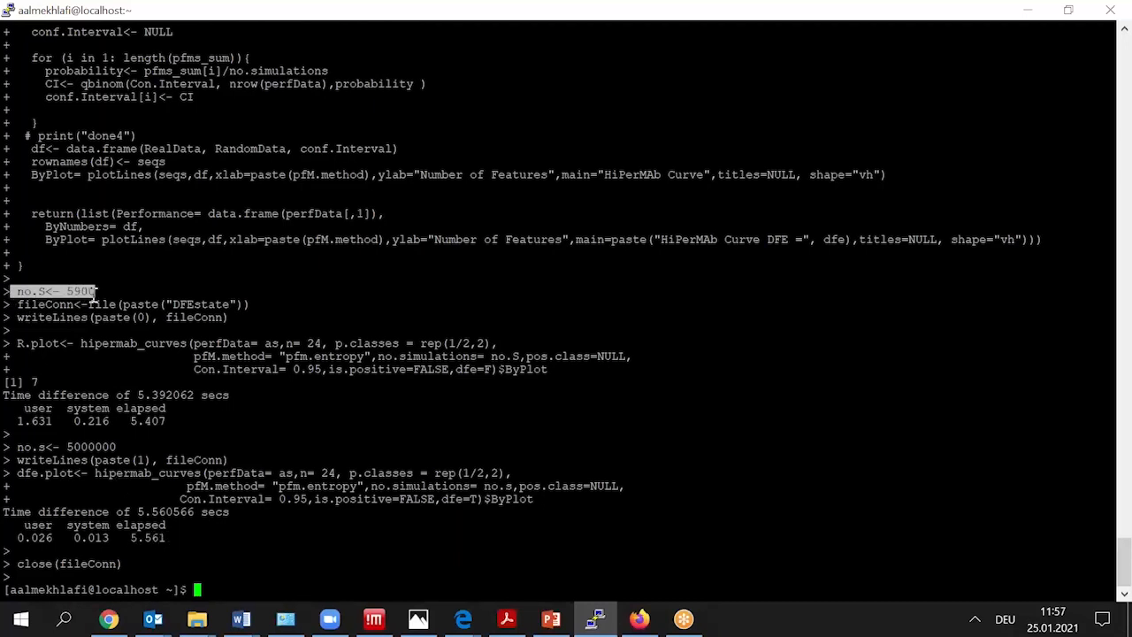
pyautogui.moveTo(50, 445)
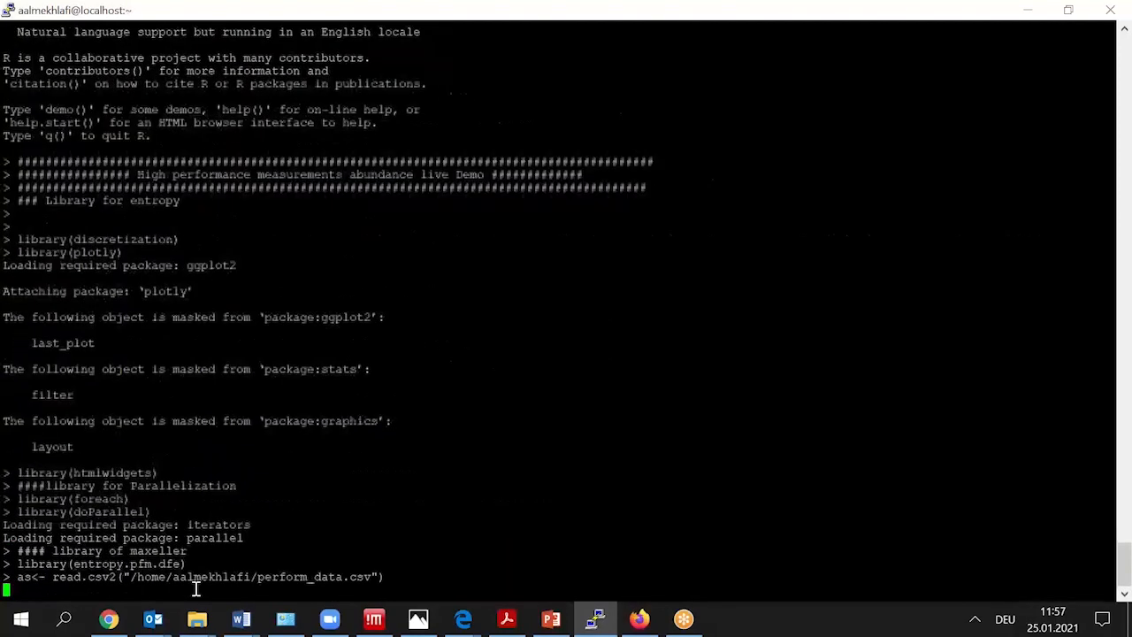
# Re-run the R demo so it loads its libraries and reads perform_data.csv
pyautogui.click(639, 619)
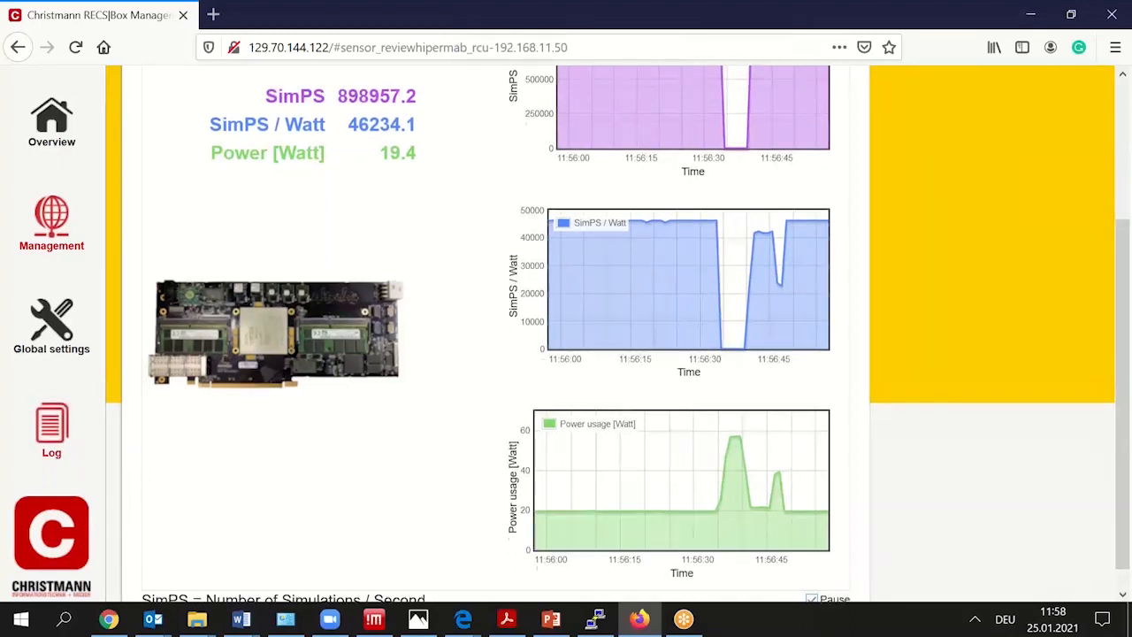
# Review the RECS|Box power and simulations-per-watt graphs, then switch to the PowerPoint presentation
pyautogui.scroll(-3)
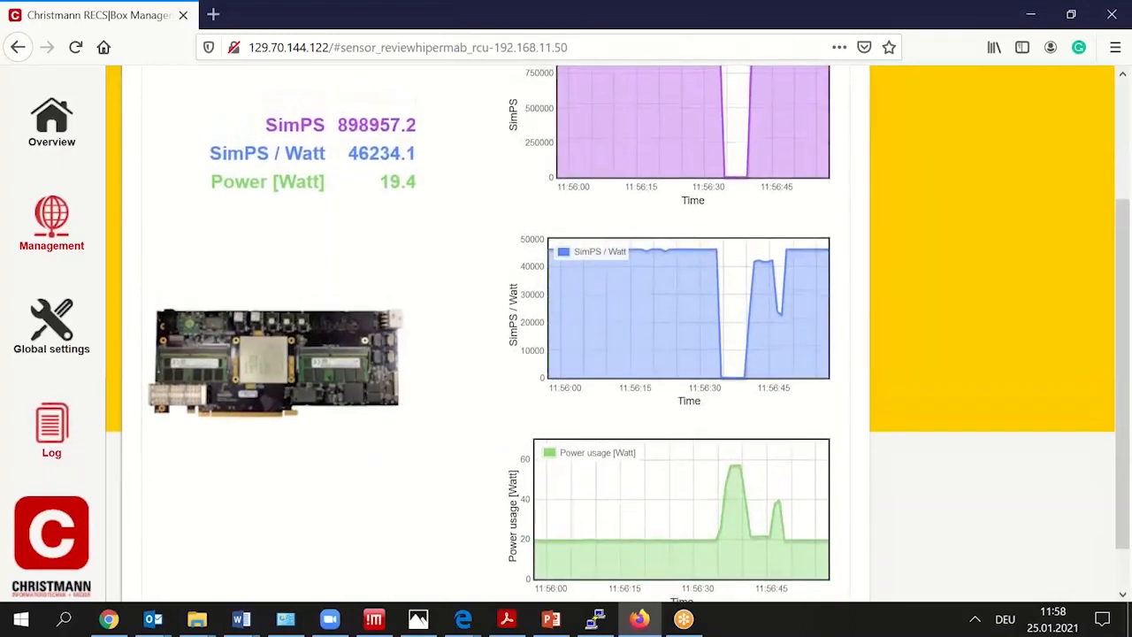
pyautogui.scroll(-3)
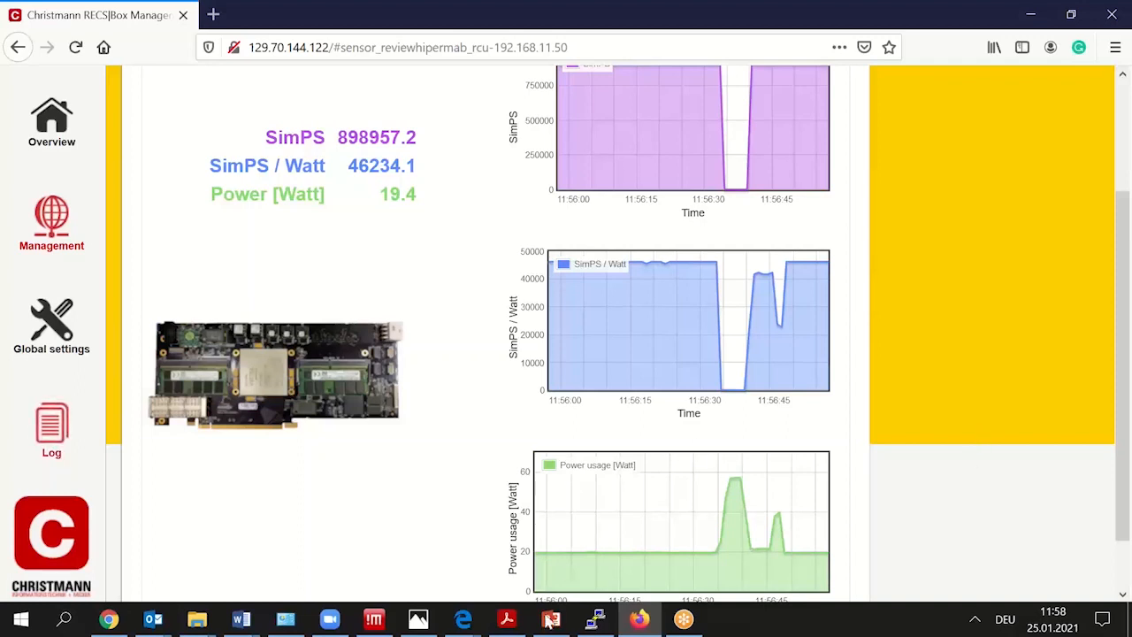
pyautogui.click(552, 619)
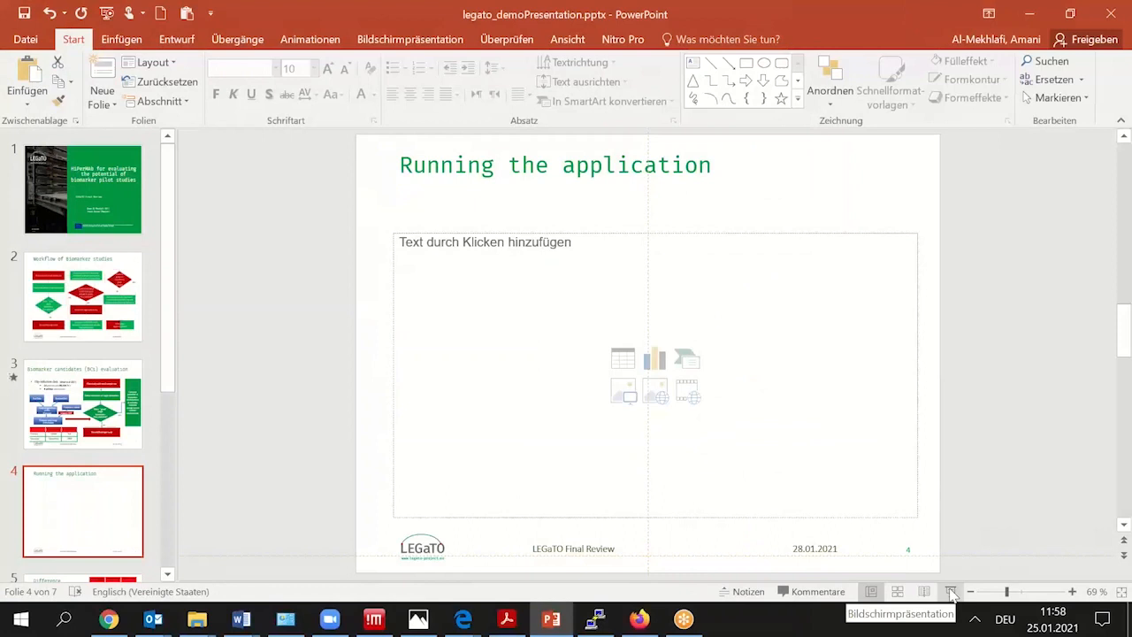